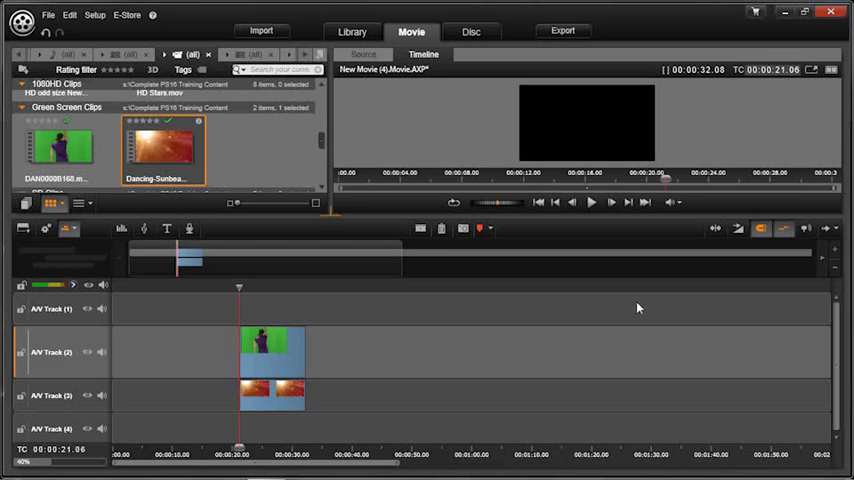
mouse_move(676, 302)
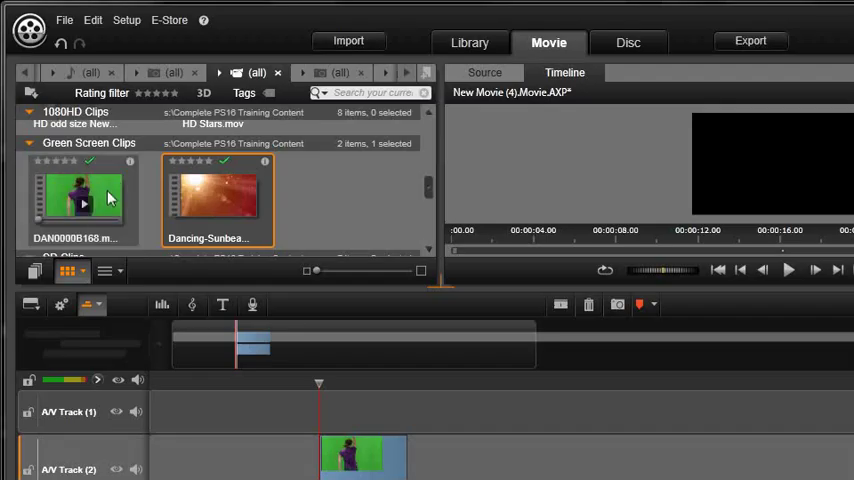
mouse_move(388, 192)
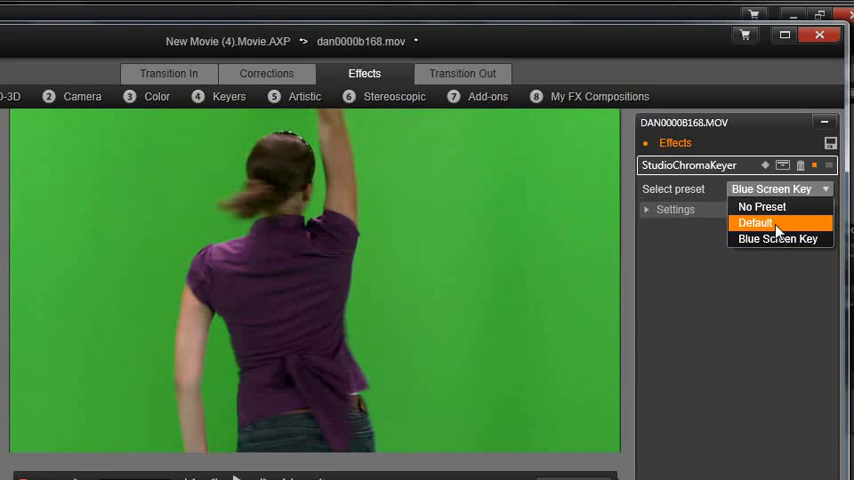
Apply the Default StudioChromaKeyer preset and sample the green backdrop as the key colour.
left_click(756, 222)
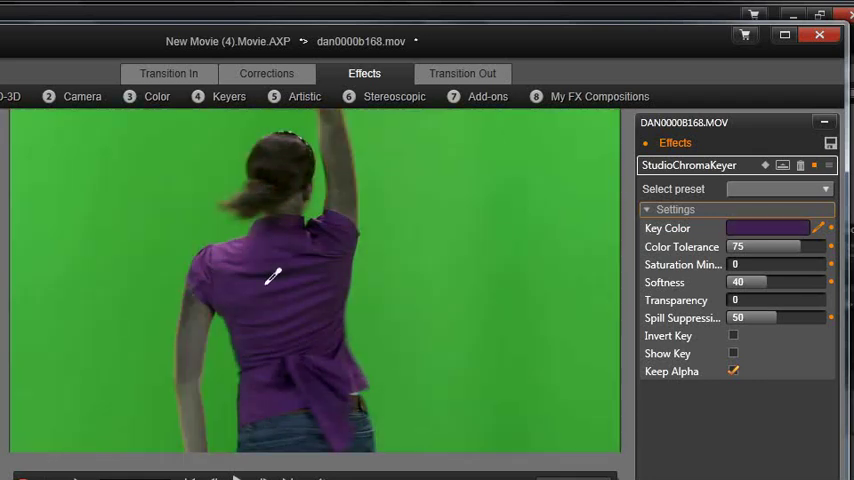
left_click(276, 276)
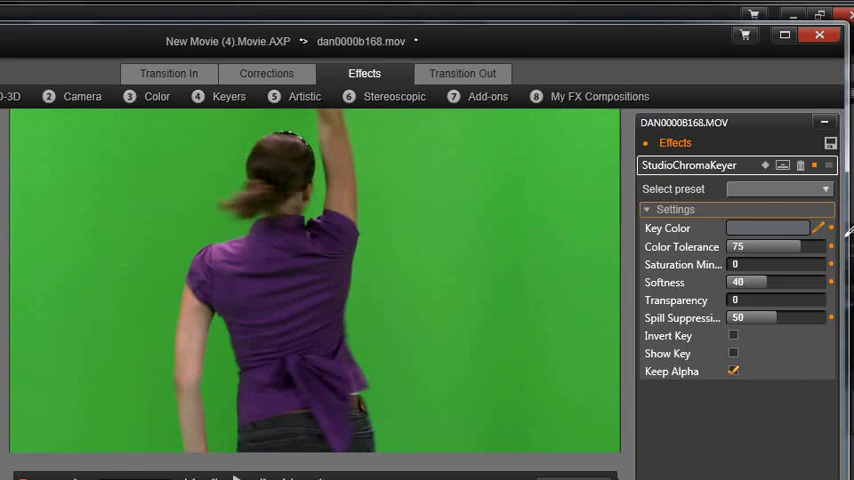
left_click(768, 228)
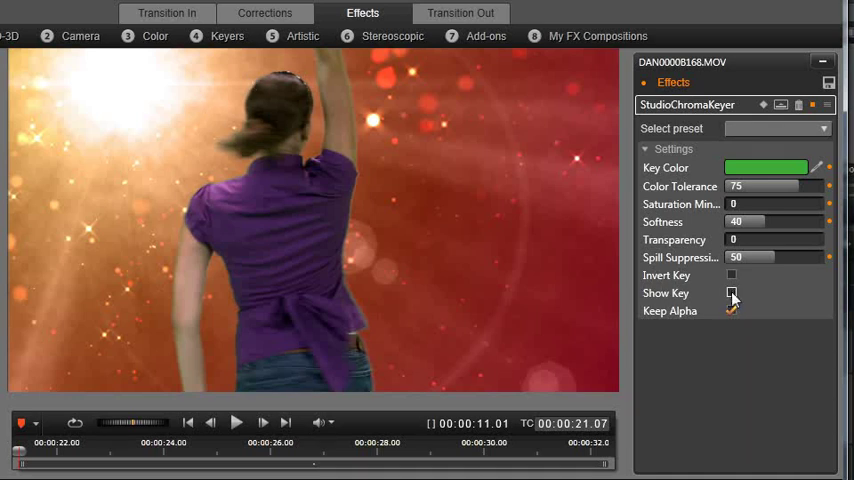
Show the black-and-white key matte and raise the edge softness.
left_click(732, 292)
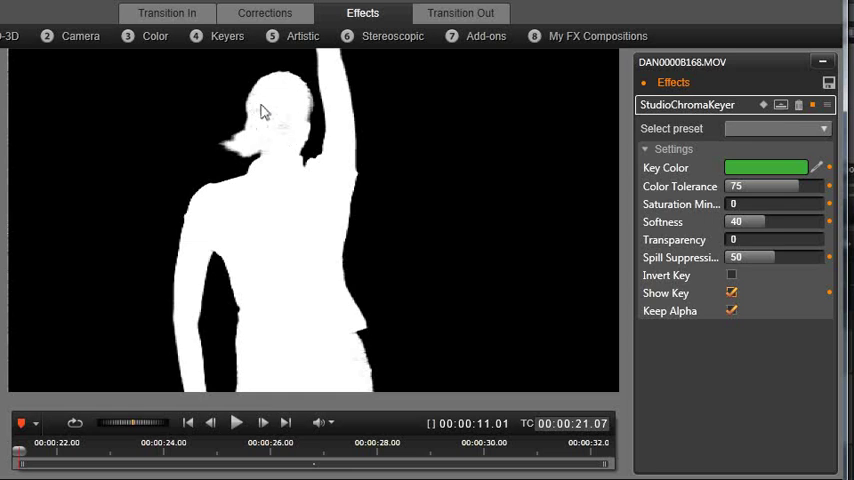
mouse_move(262, 216)
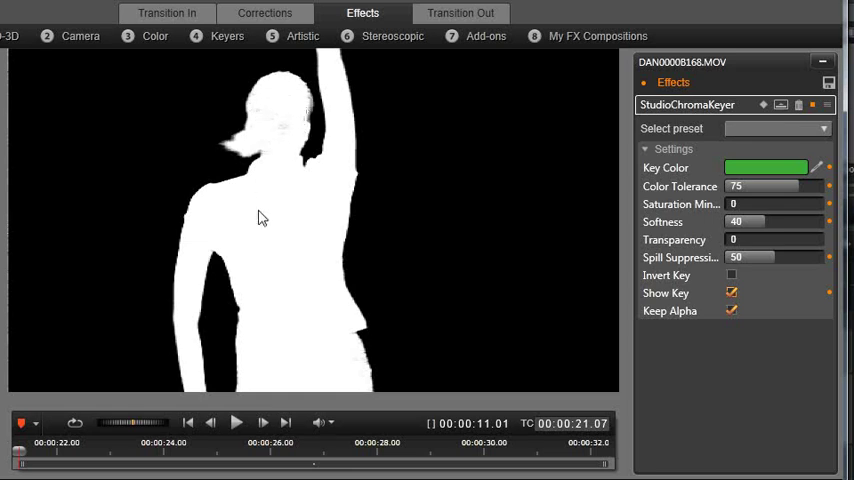
mouse_move(344, 136)
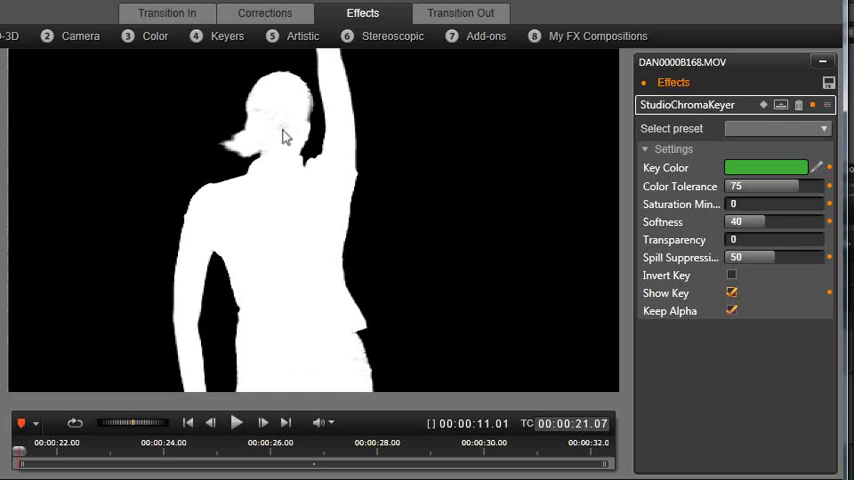
mouse_move(280, 132)
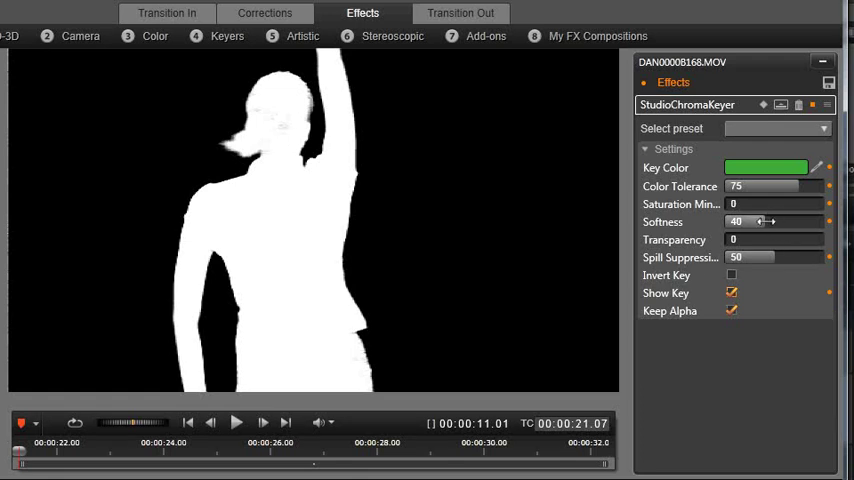
left_click_drag(760, 220, 782, 220)
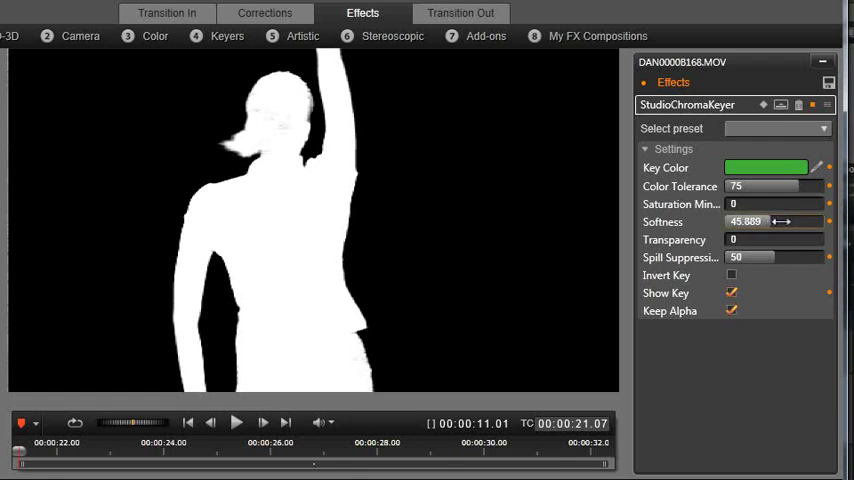
left_click_drag(760, 220, 790, 220)
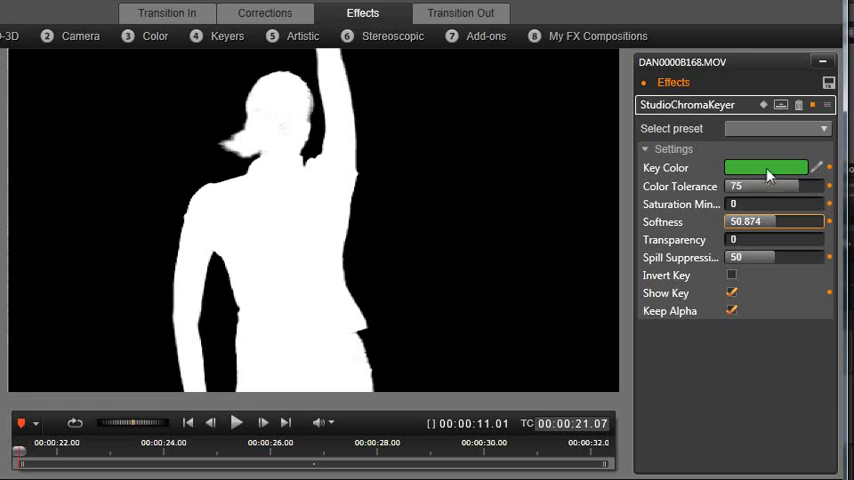
Fine-tune the colour tolerance down until the matte edges are clean.
left_click_drag(776, 186, 760, 186)
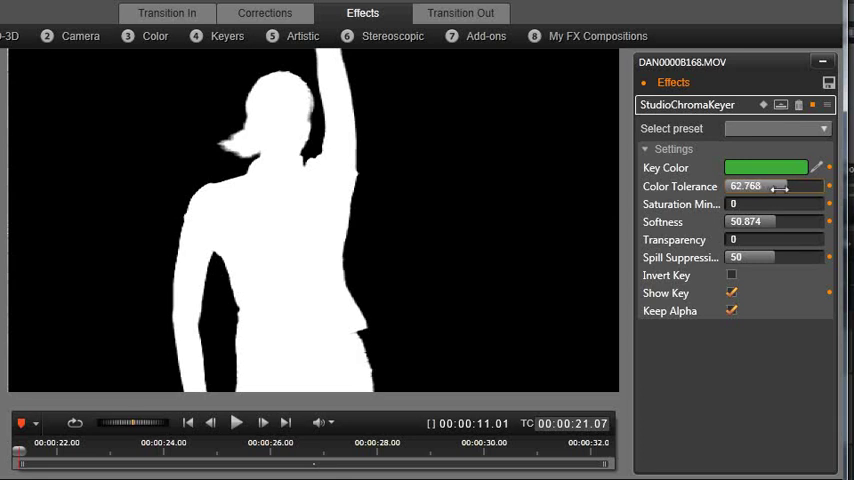
left_click_drag(778, 186, 800, 186)
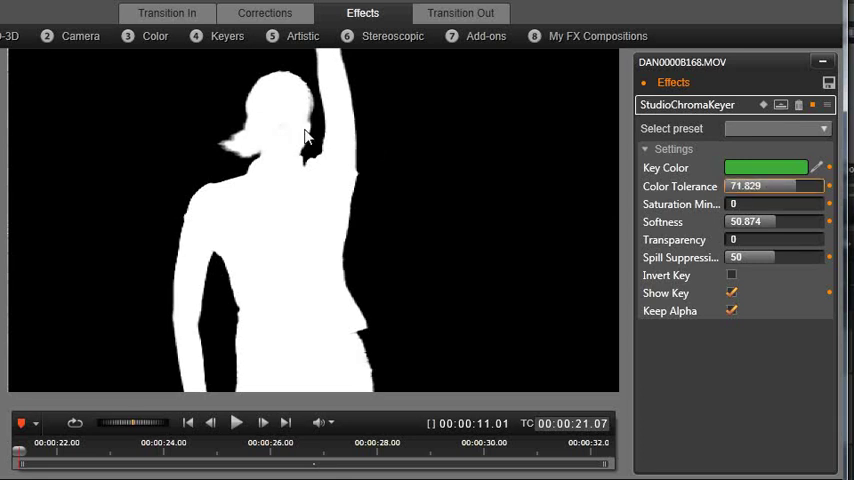
left_click_drag(800, 184, 764, 184)
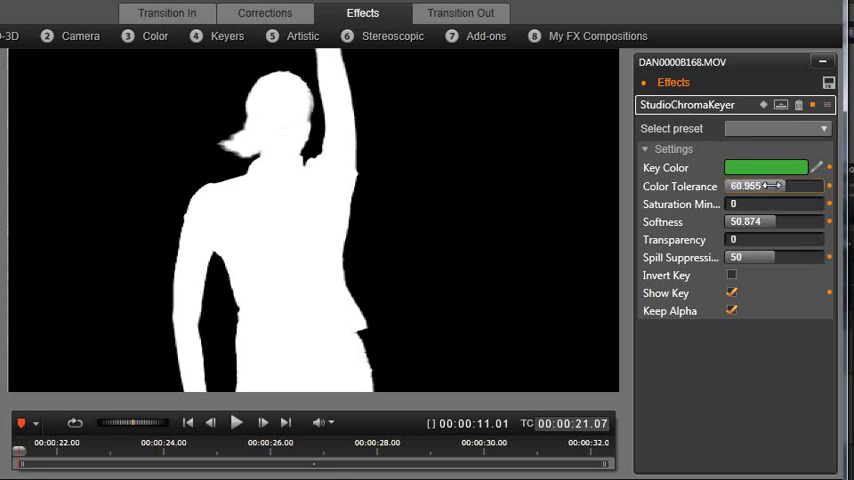
left_click_drag(776, 186, 764, 186)
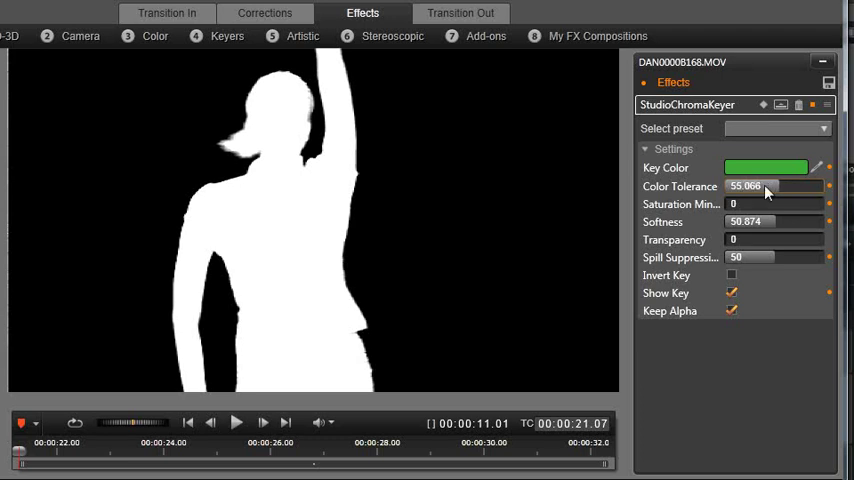
left_click_drag(768, 186, 776, 186)
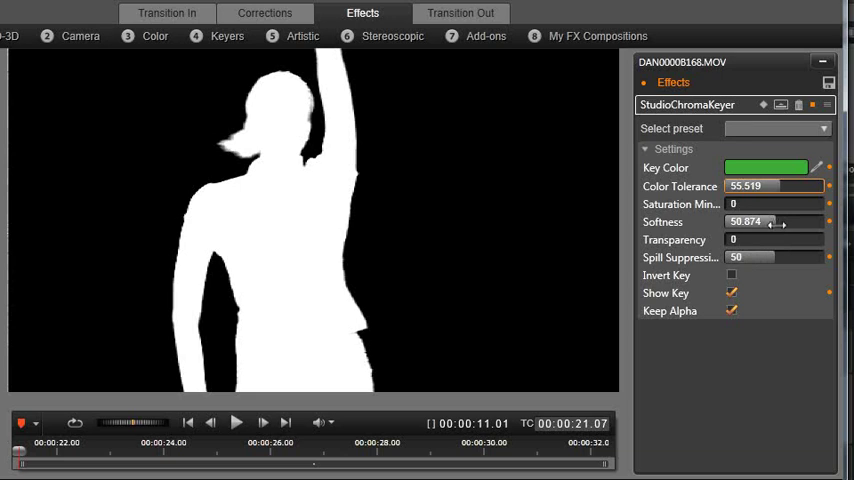
Raise spill suppression and settle the edge softness for a clean white silhouette.
left_click_drag(756, 256, 790, 256)
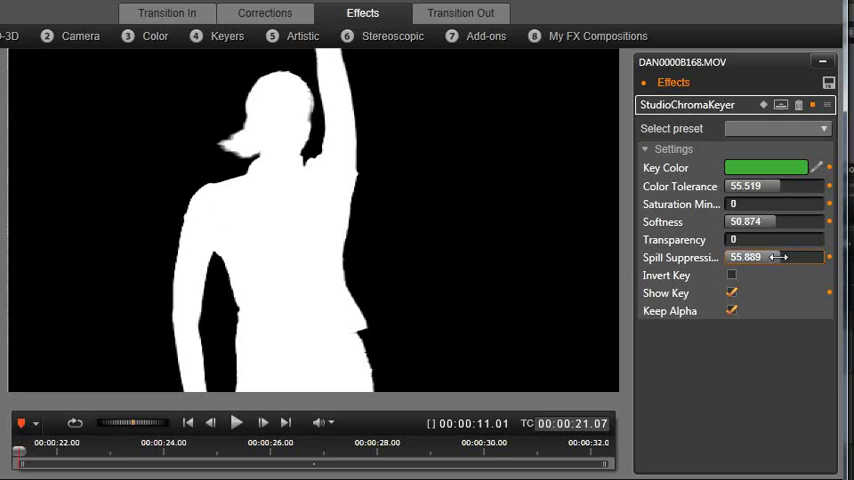
left_click_drag(776, 220, 790, 220)
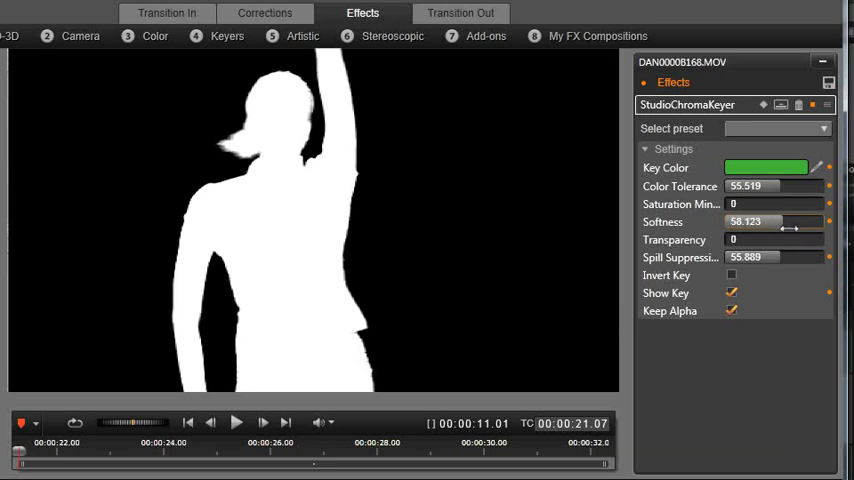
left_click_drag(790, 220, 764, 220)
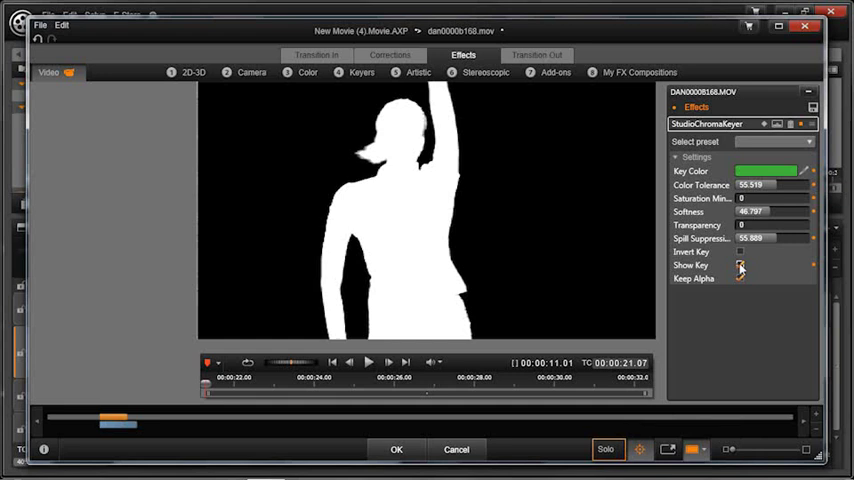
Hide the matte view, raise colour tolerance and lower softness and spill suppression on the composite.
left_click(740, 266)
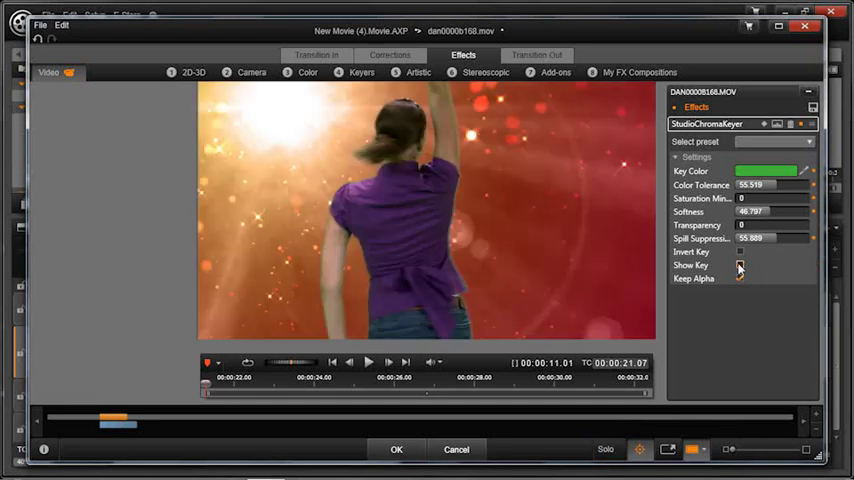
left_click(740, 278)
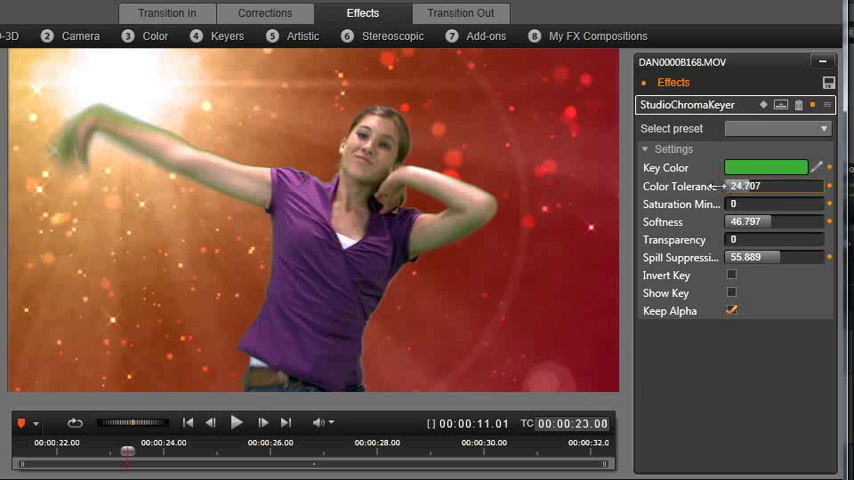
left_click_drag(724, 188, 790, 188)
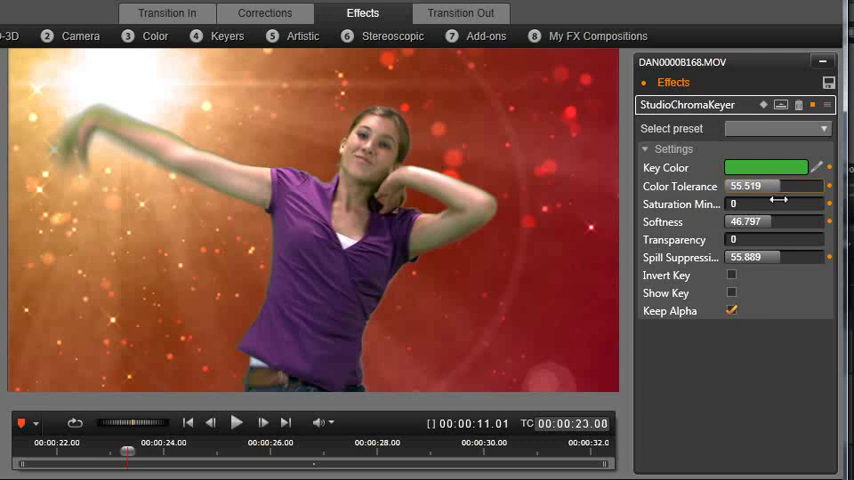
left_click_drag(776, 186, 764, 186)
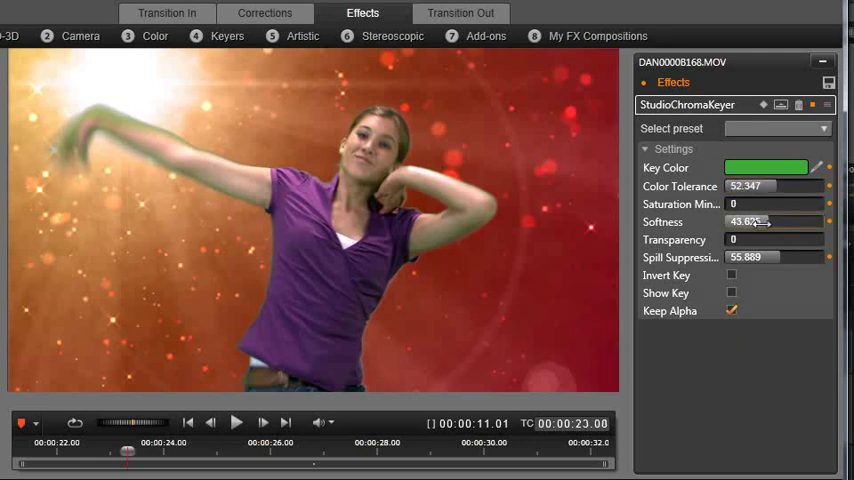
left_click_drag(764, 220, 696, 220)
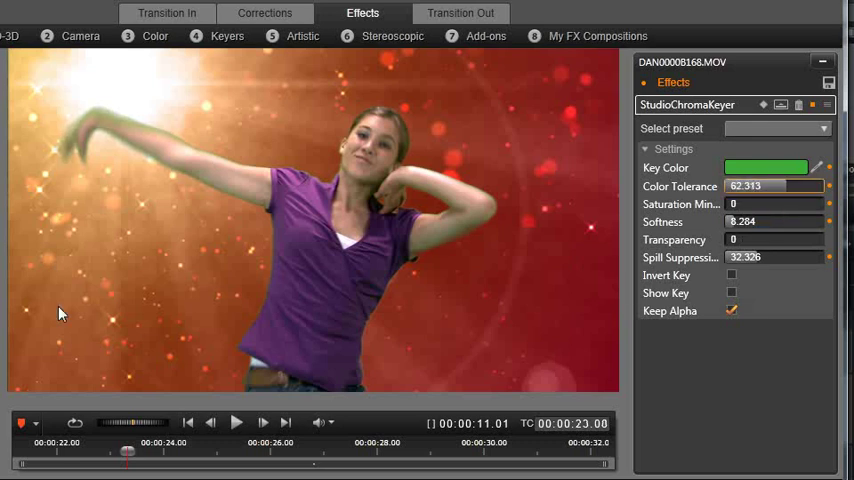
mouse_move(392, 318)
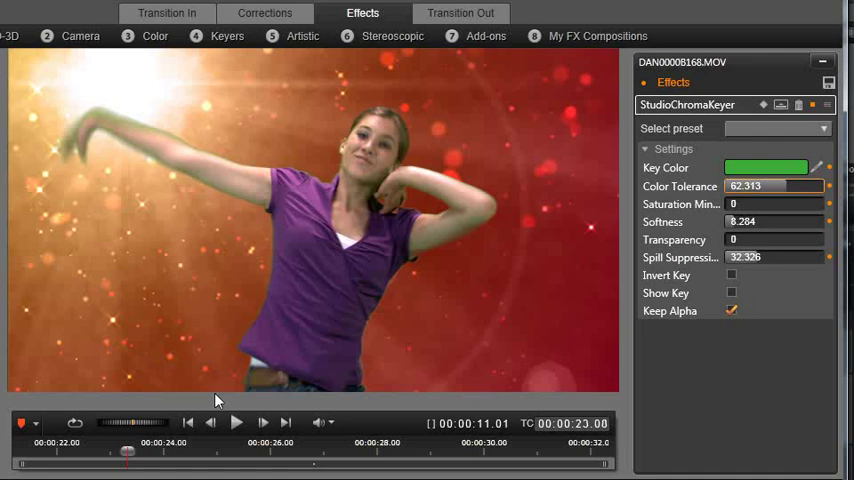
Play the clip and scrub later to check the key over the disco background.
left_click(236, 422)
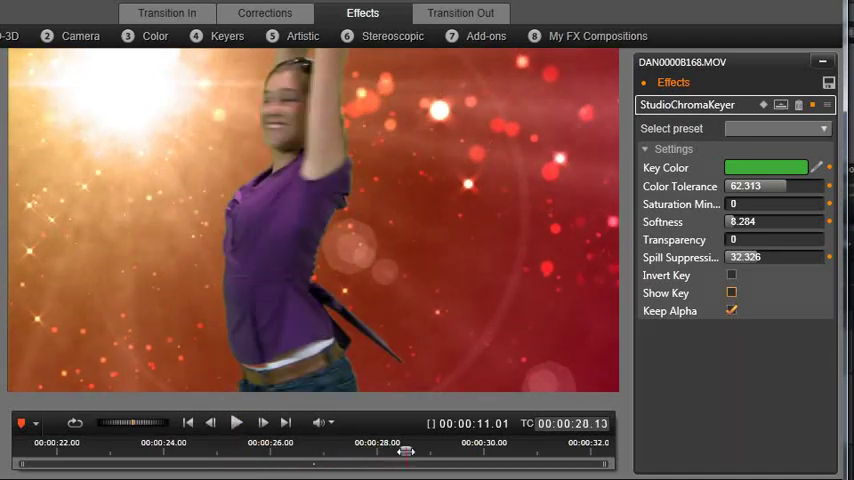
left_click_drag(404, 452, 132, 452)
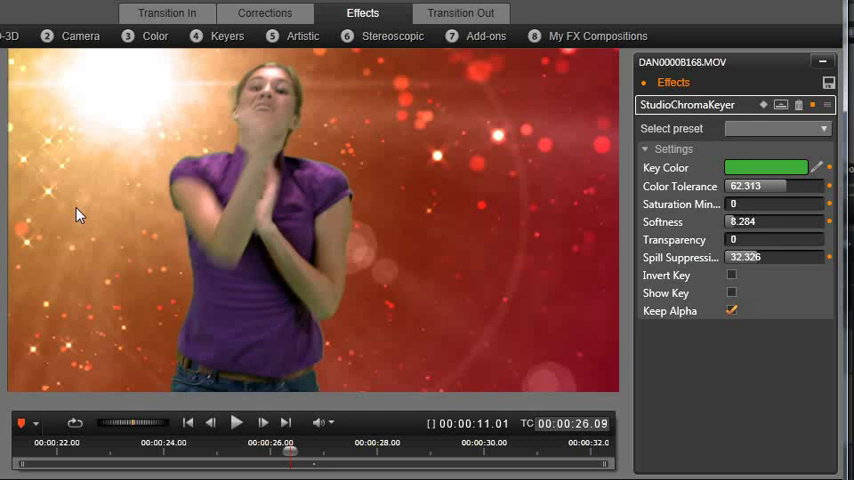
mouse_move(252, 172)
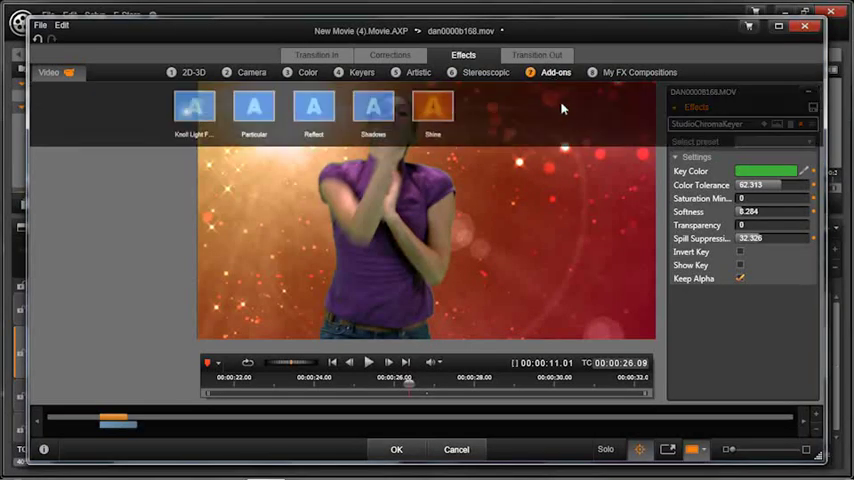
Add the Shine effect from Add-ons with the SD Shimmer Spirit preset.
left_click(432, 116)
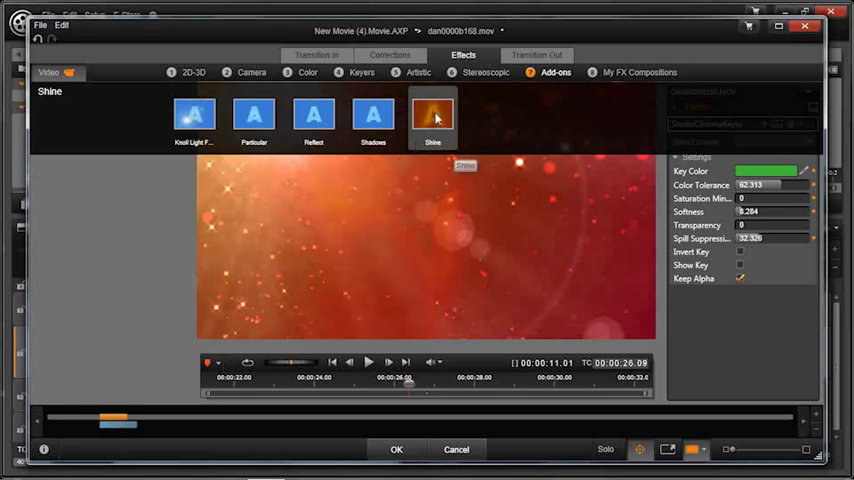
left_click(432, 116)
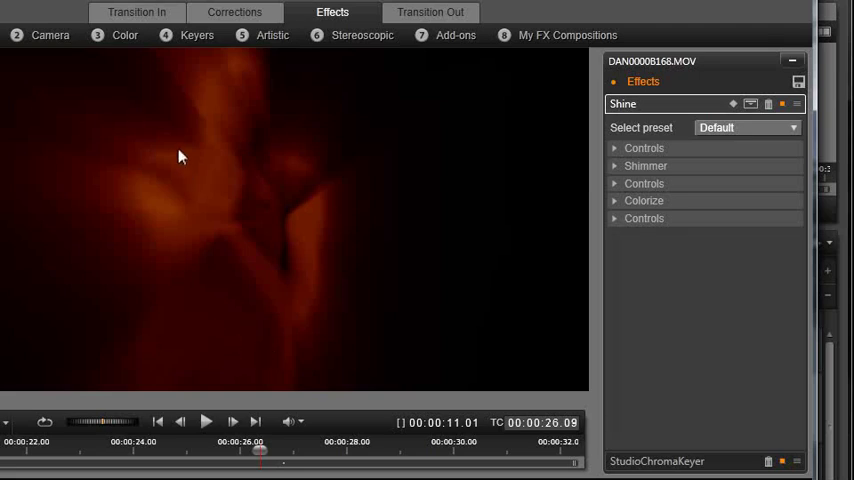
left_click(746, 128)
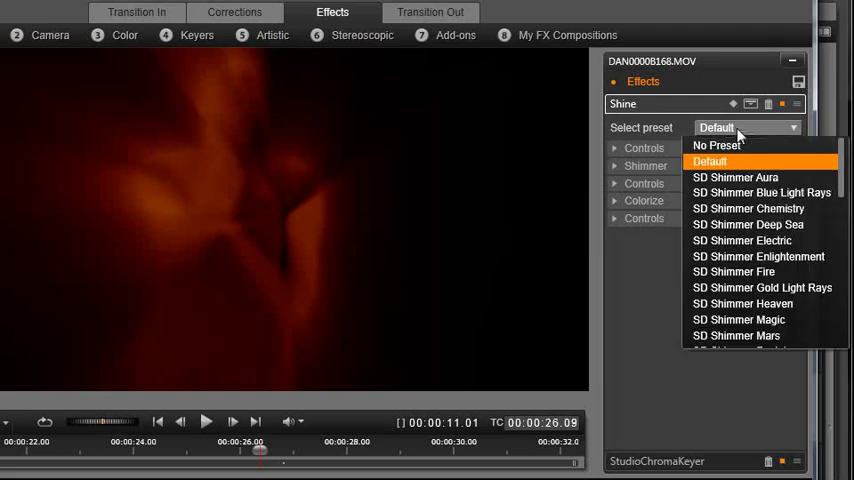
scroll("down", 3)
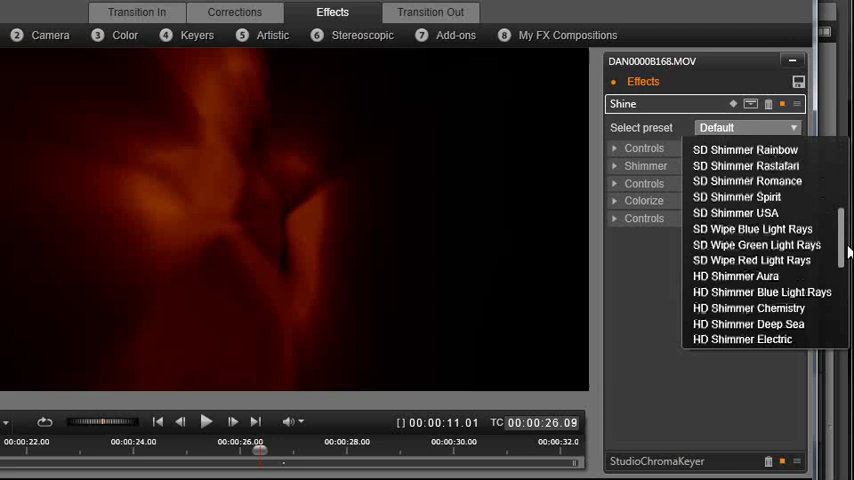
scroll("down", 3)
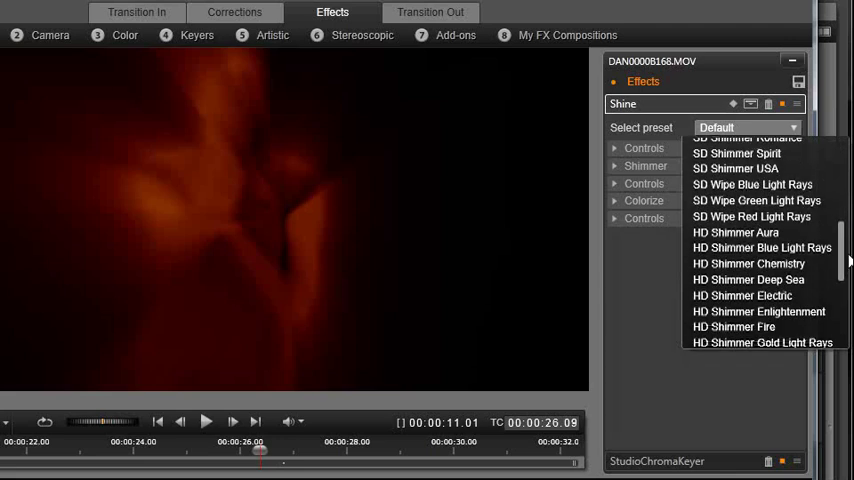
left_click(736, 152)
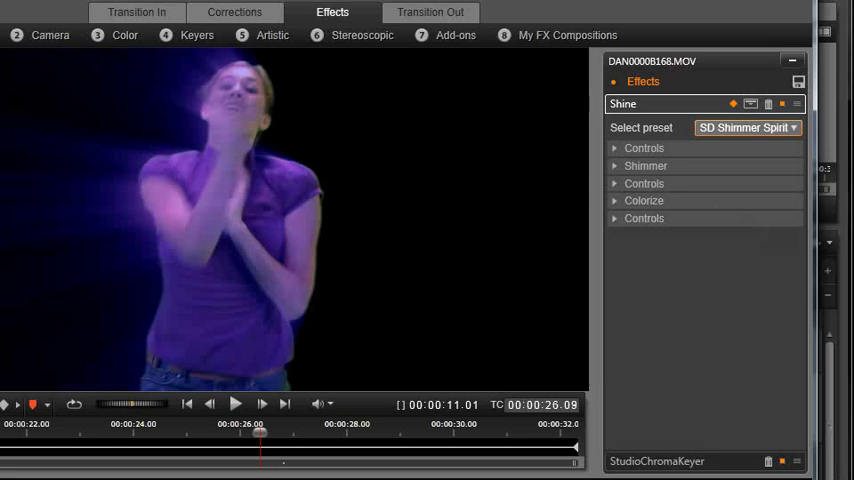
Recolour the Shine rays orange via the Colorize colour setting.
left_click(746, 128)
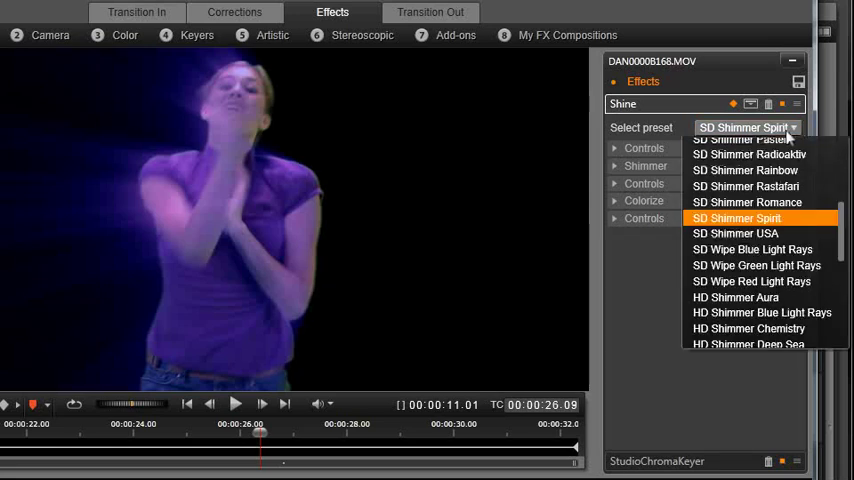
scroll("down", 3)
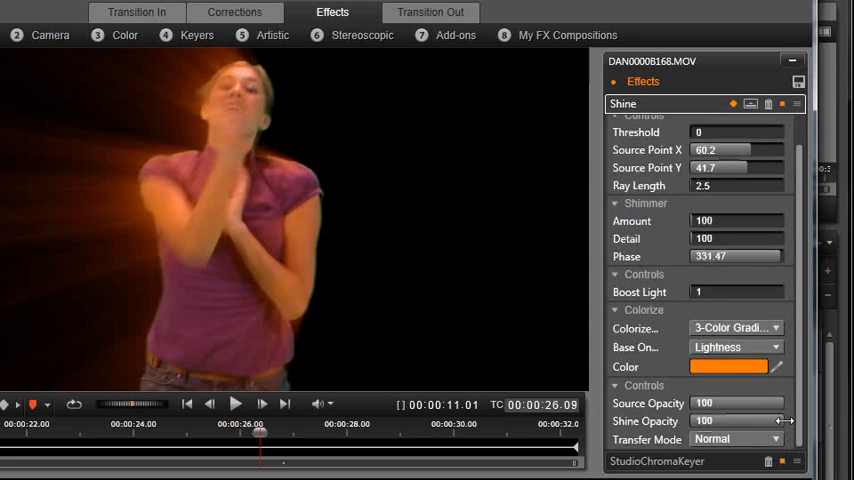
left_click_drag(736, 420, 718, 420)
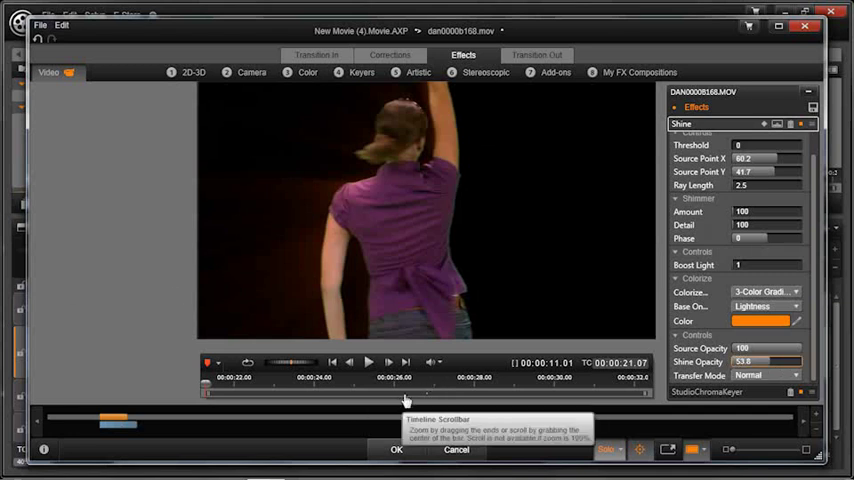
mouse_move(504, 264)
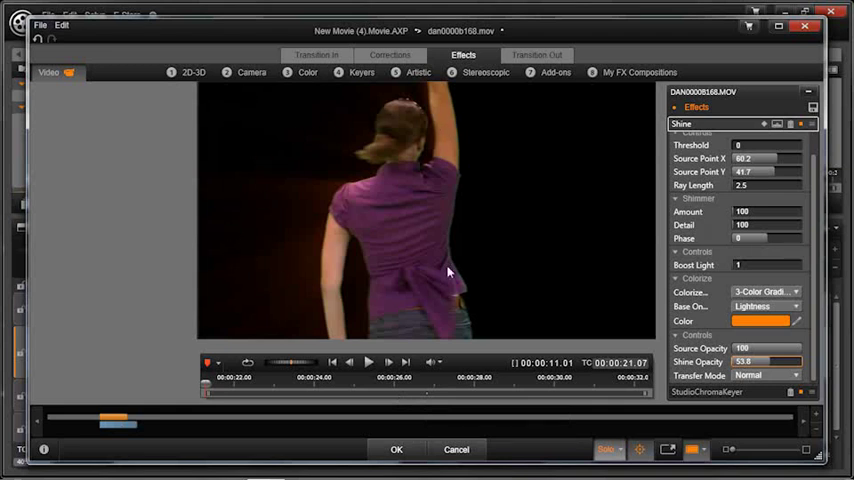
mouse_move(456, 362)
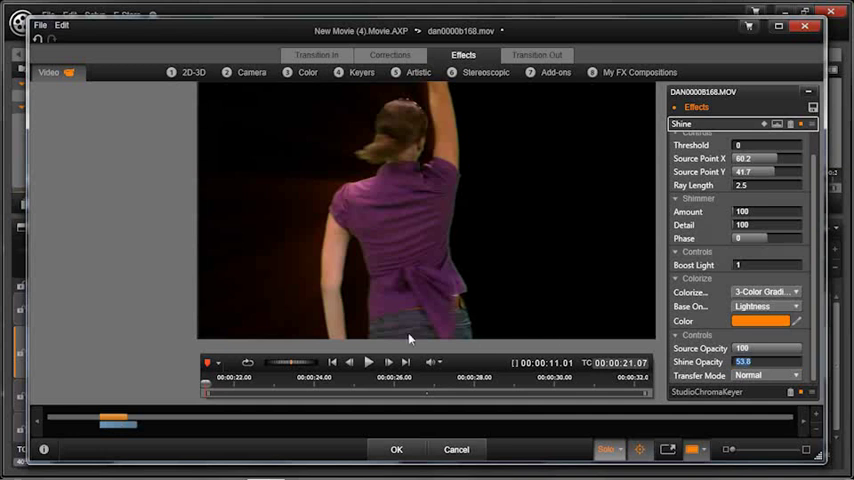
Scrub the timeline and play the preview to review the dancer's orange glow over the disco lights.
left_click(388, 362)
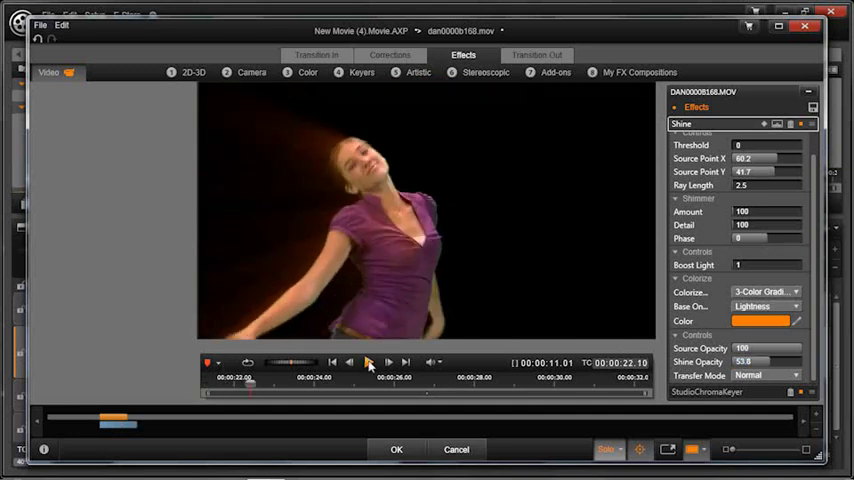
left_click(368, 362)
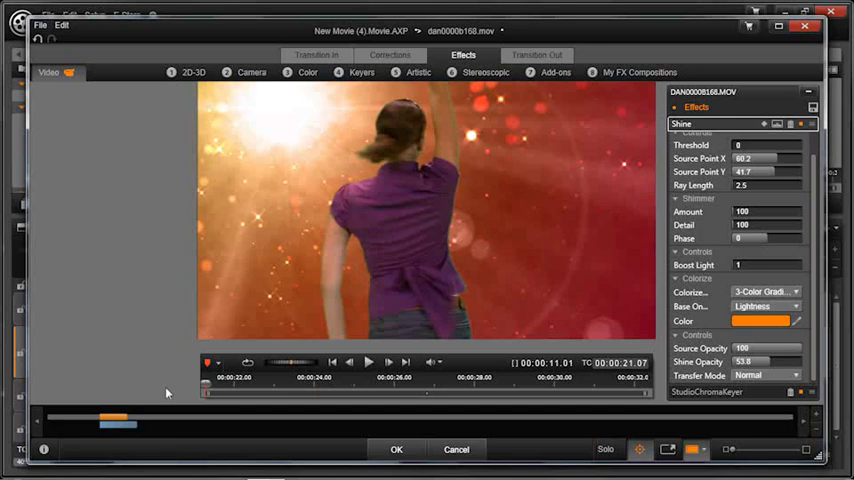
left_click(368, 362)
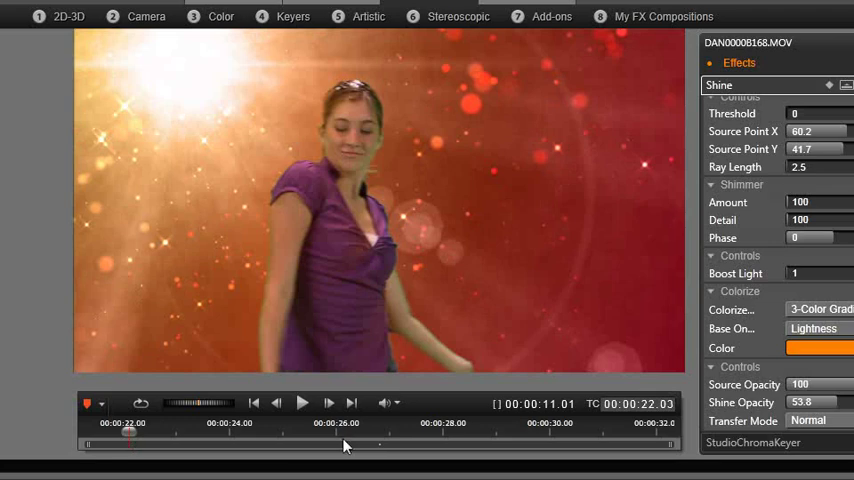
left_click(302, 404)
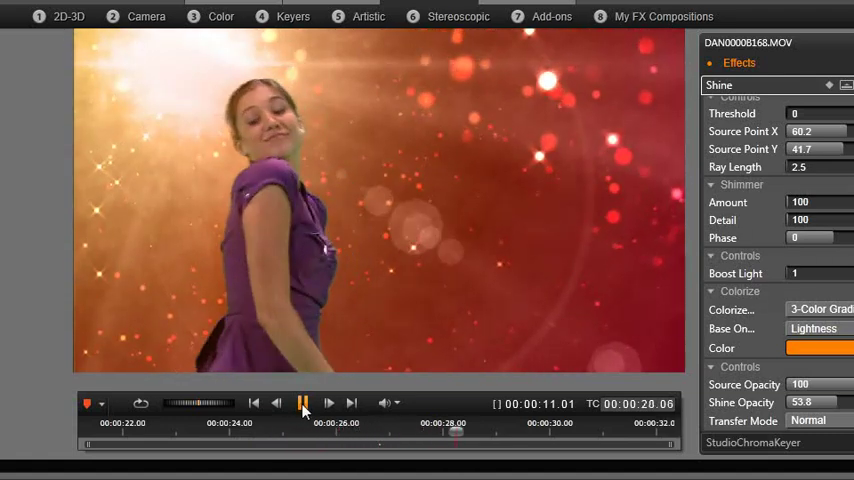
left_click(304, 404)
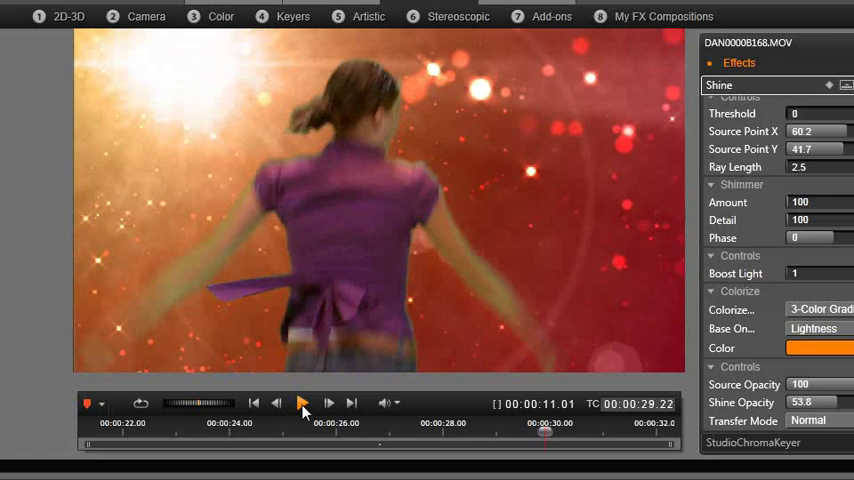